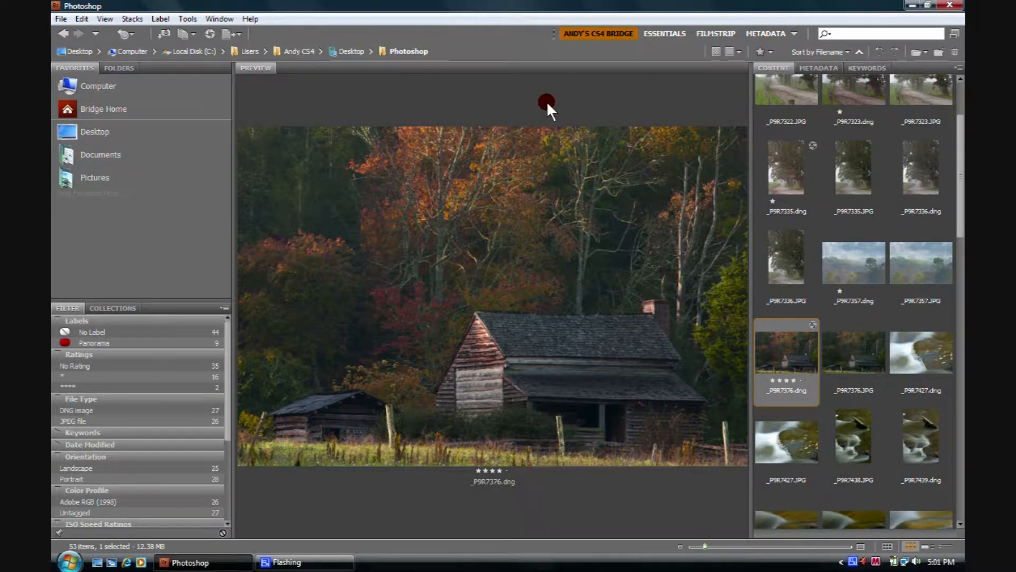
mouse_move(625, 84)
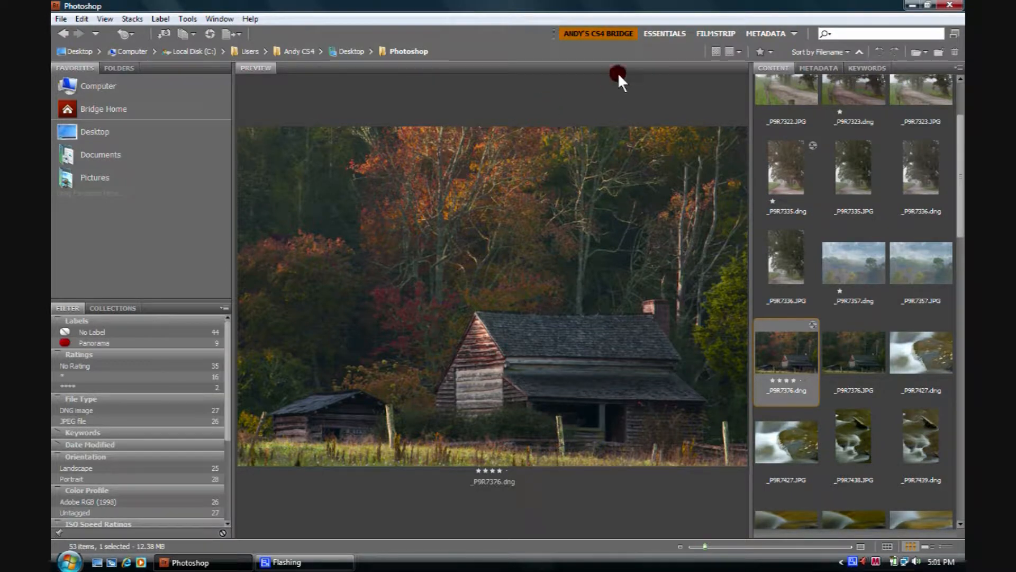
mouse_move(737, 52)
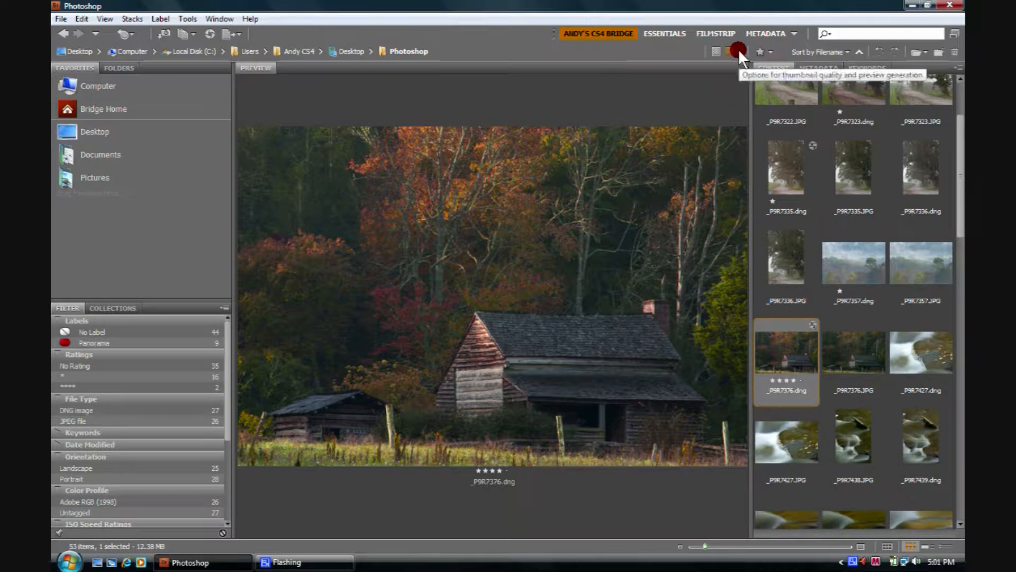
Keep the thumbnail preview quality set to Always High Quality.
left_click(736, 51)
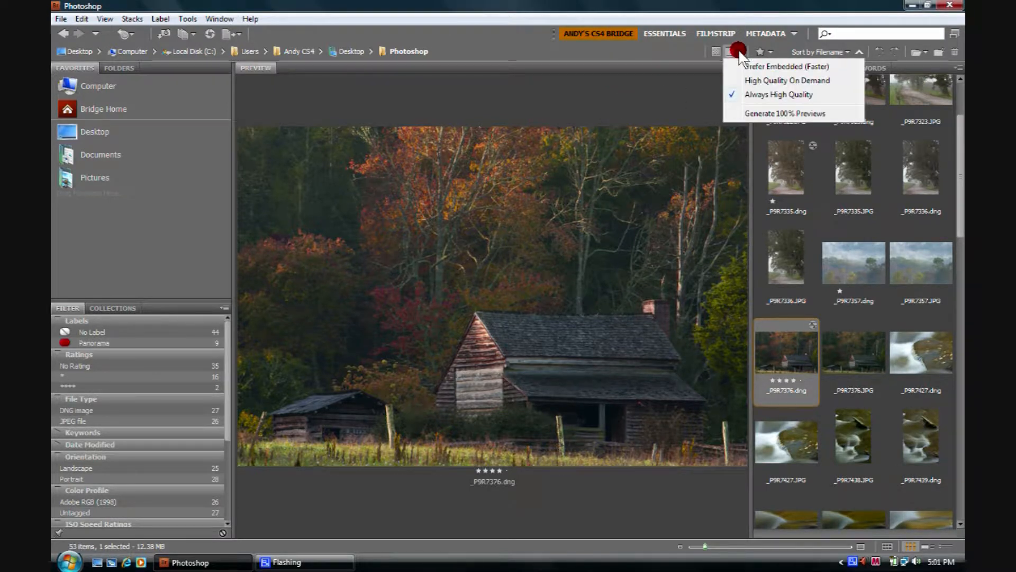
left_click(731, 52)
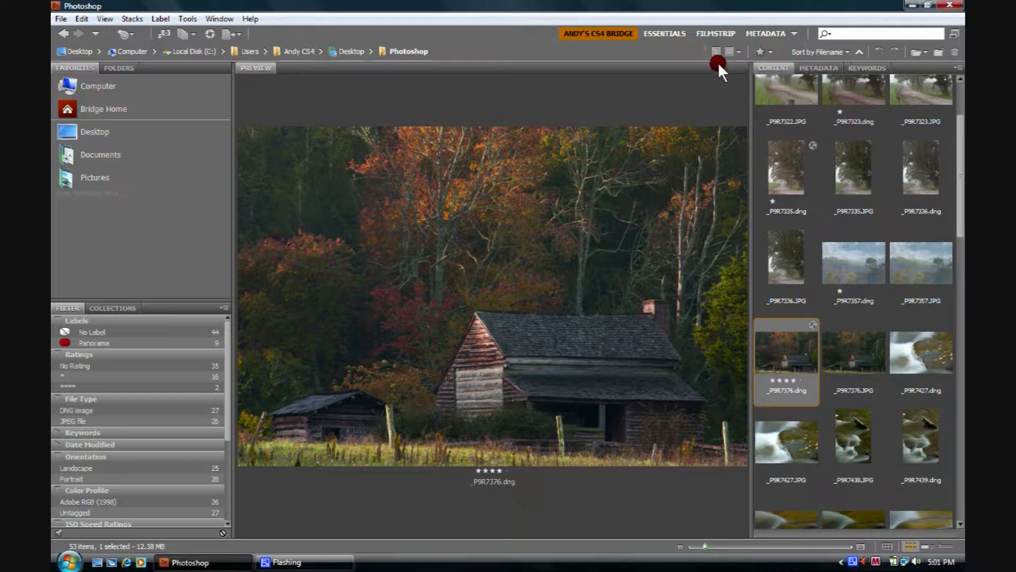
mouse_move(728, 50)
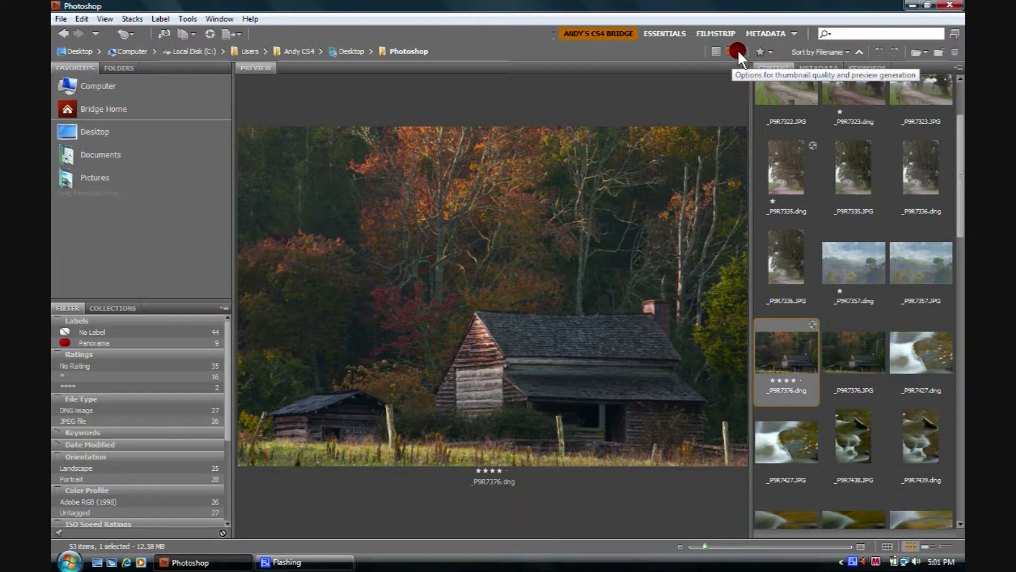
left_click(728, 52)
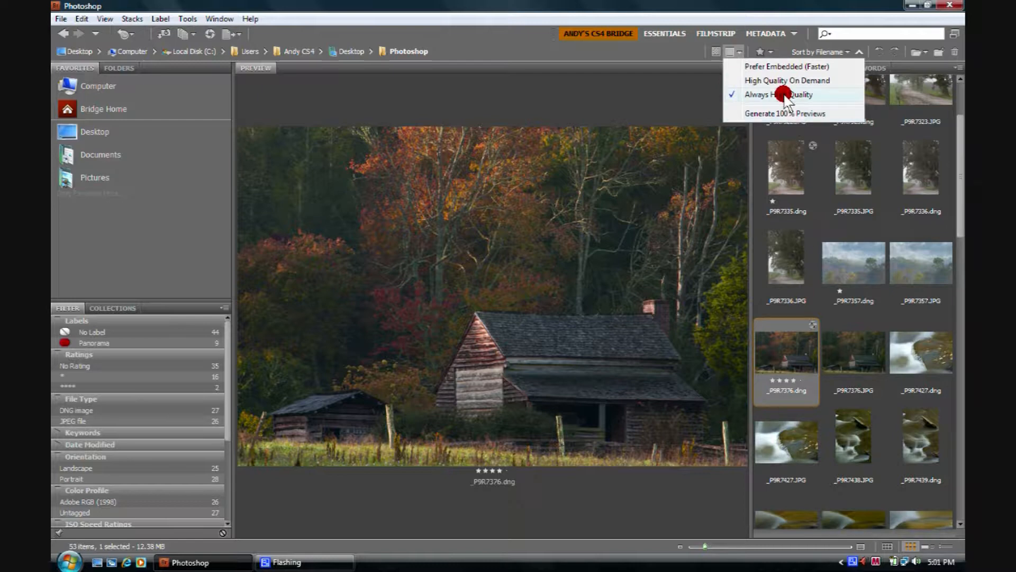
left_click(780, 95)
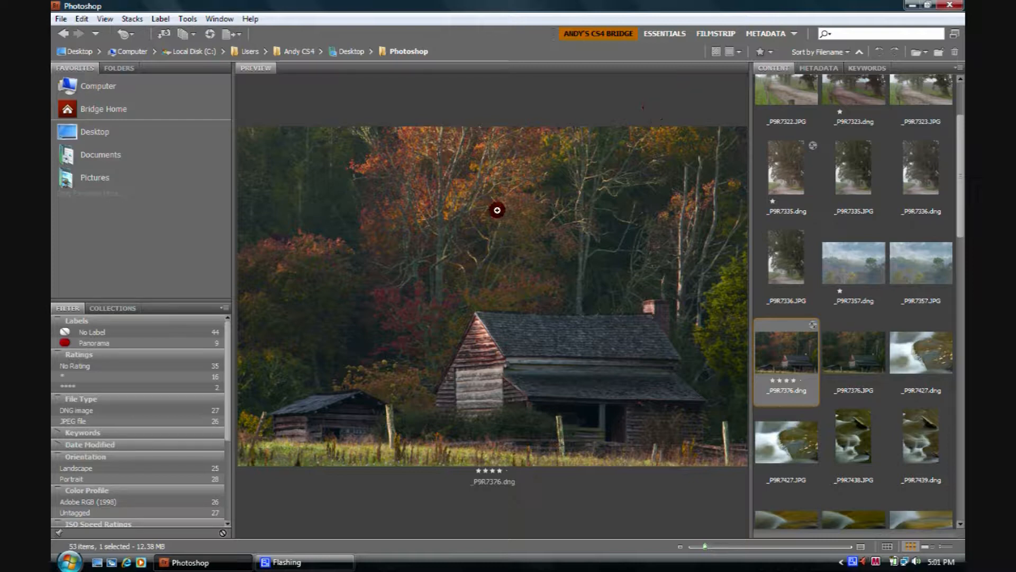
mouse_move(493, 200)
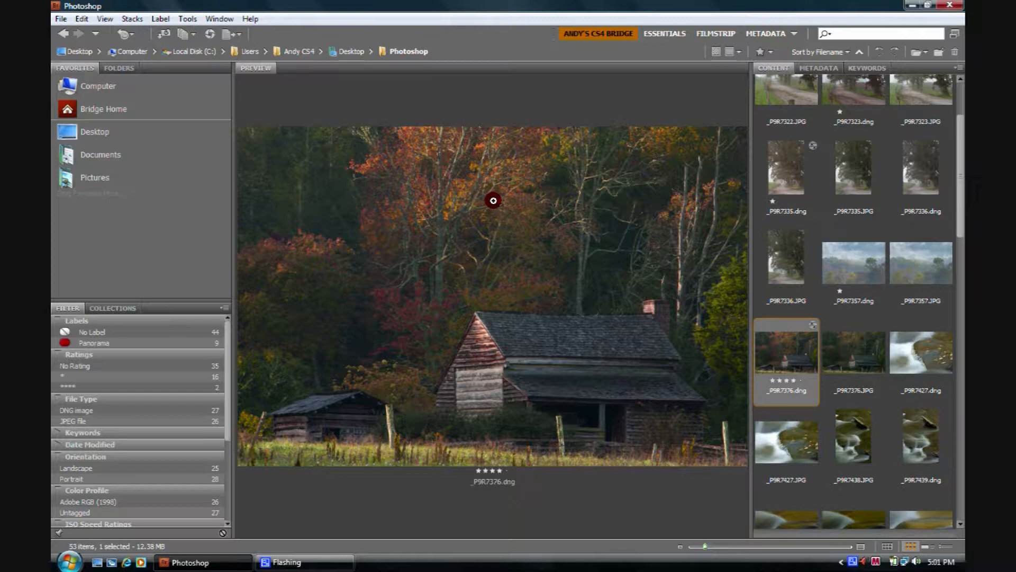
mouse_move(476, 214)
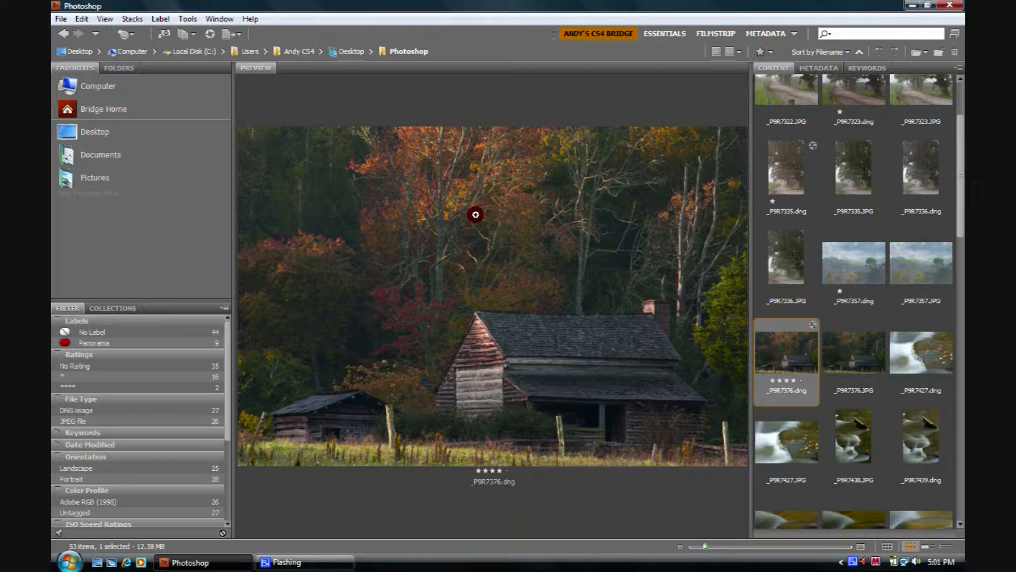
mouse_move(393, 336)
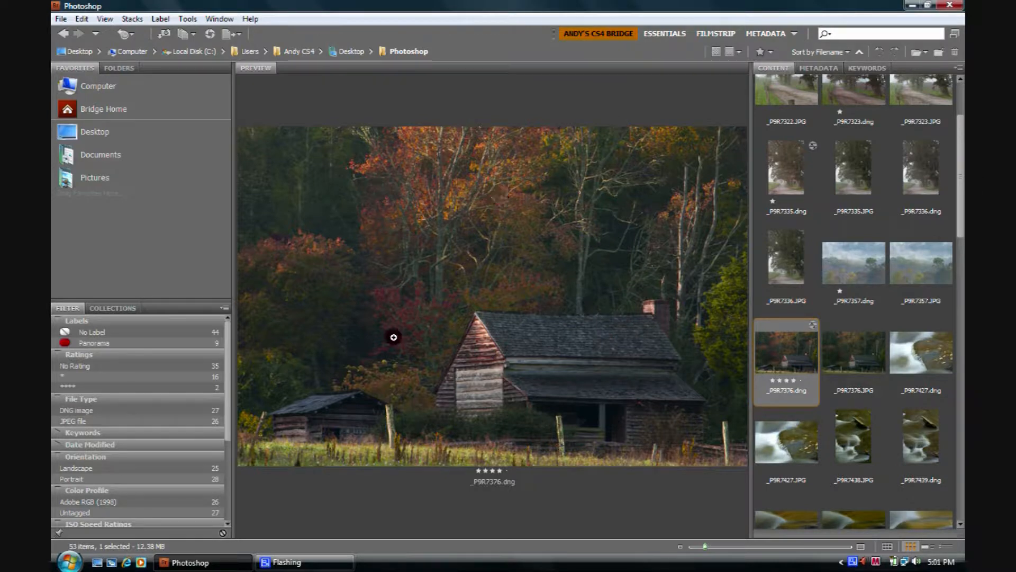
mouse_move(485, 224)
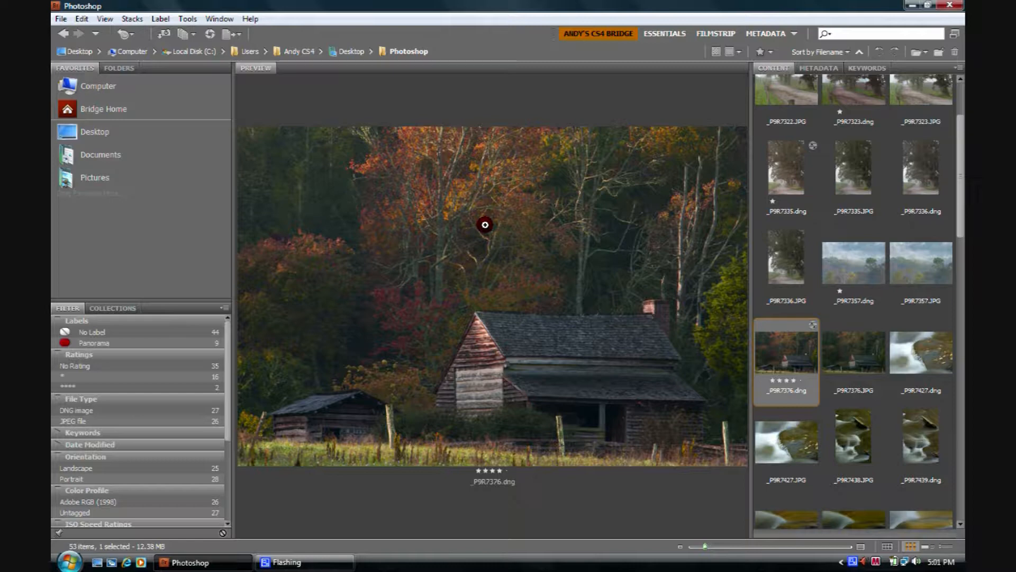
Magnify a fence post in the cabin DNG preview with the 100% loupe.
left_click(485, 224)
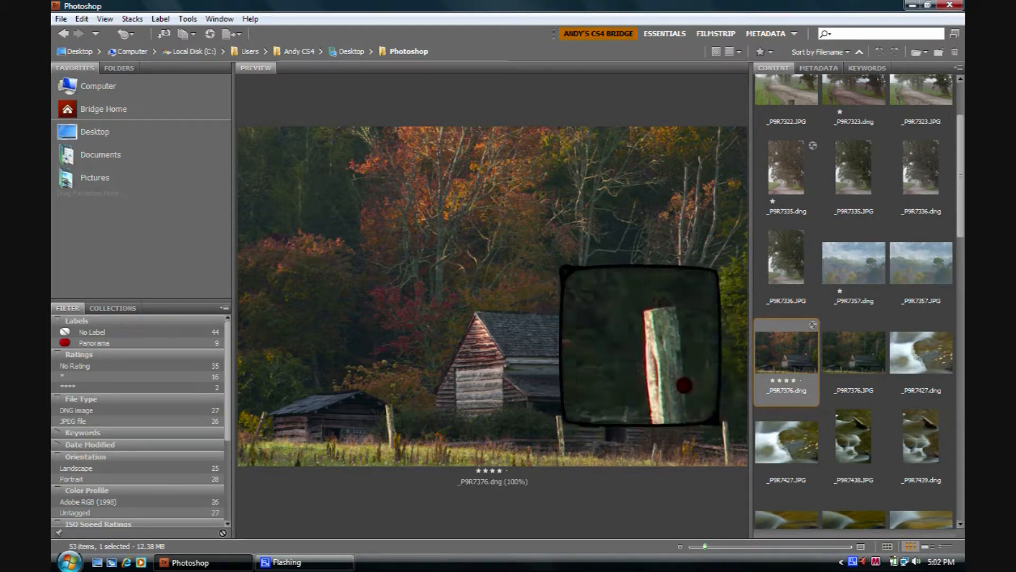
Move the loupe across the roof, the grass and onto the cabin's weathered wooden wall.
left_click_drag(680, 386, 639, 372)
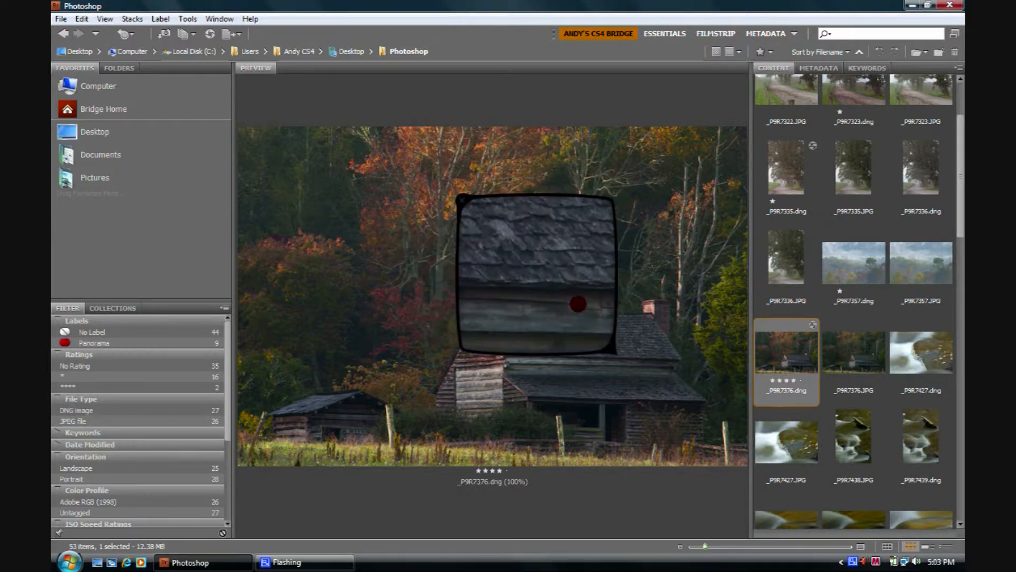
left_click_drag(577, 303, 515, 310)
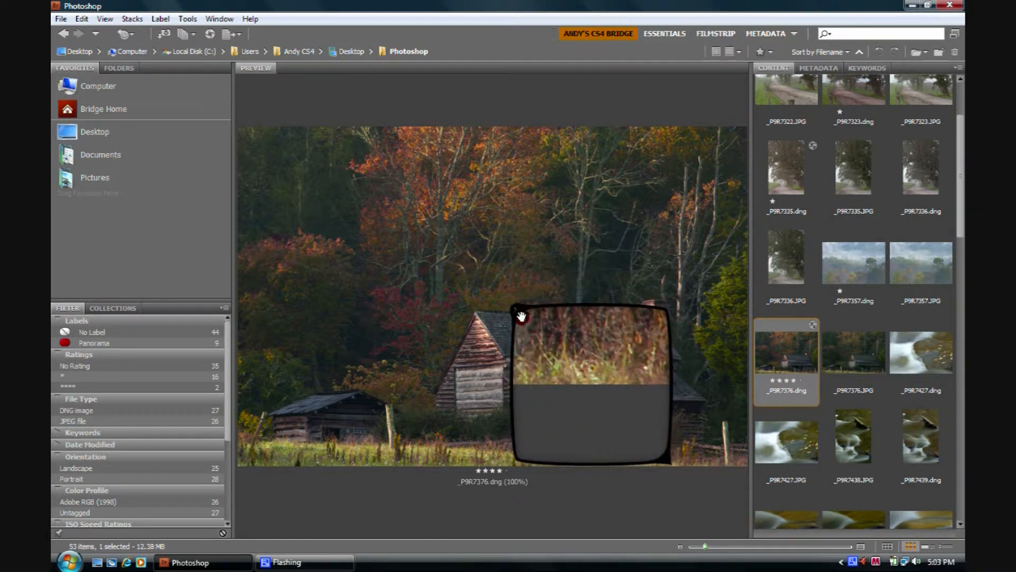
left_click_drag(521, 317, 494, 381)
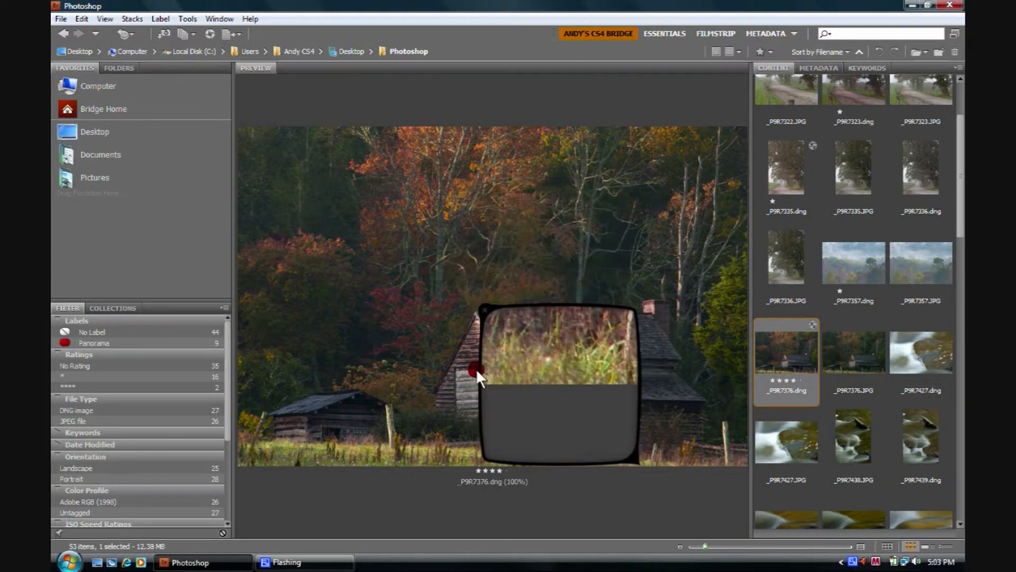
left_click_drag(477, 372, 378, 450)
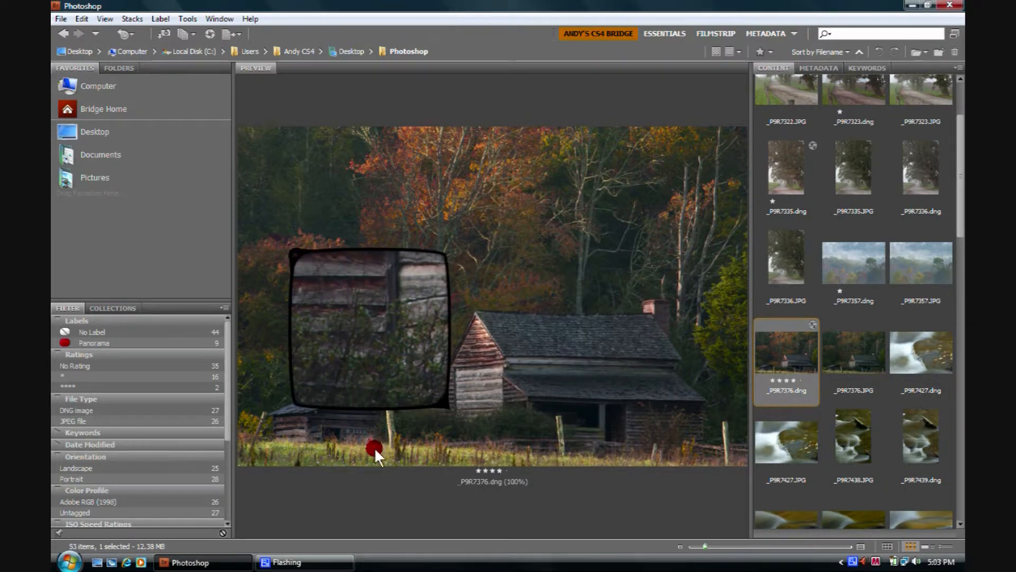
left_click_drag(376, 447, 613, 467)
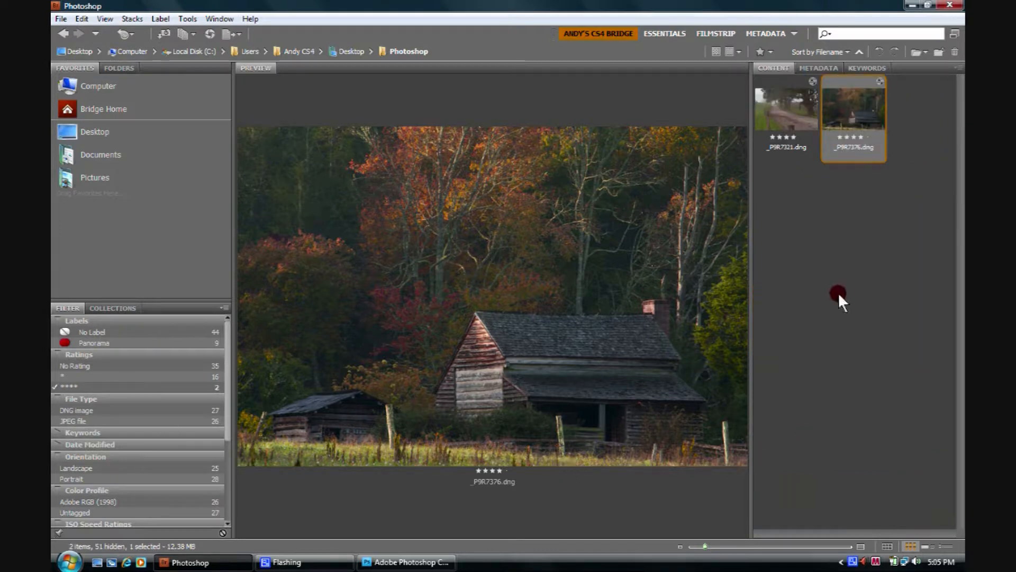
mouse_move(789, 144)
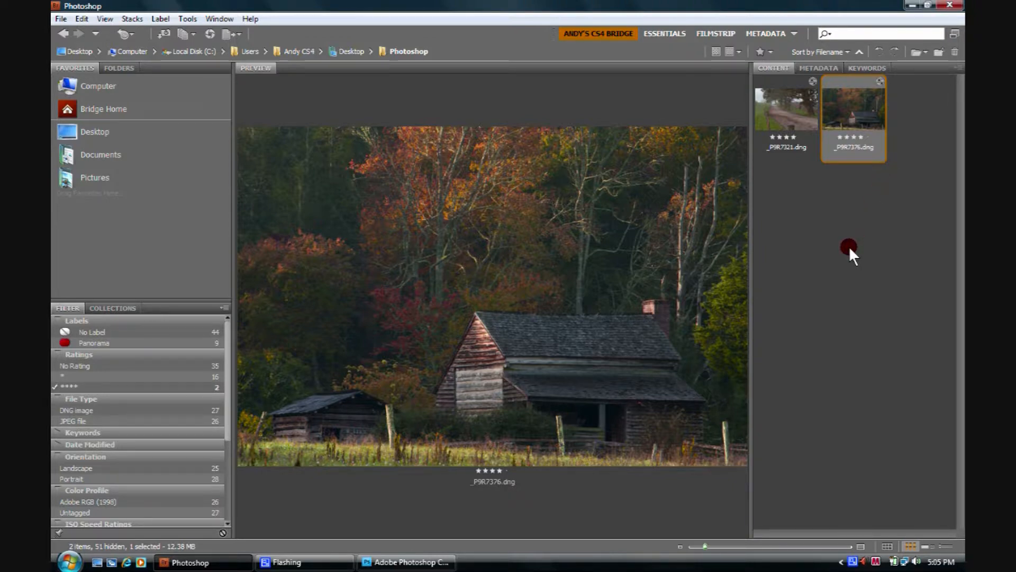
mouse_move(802, 286)
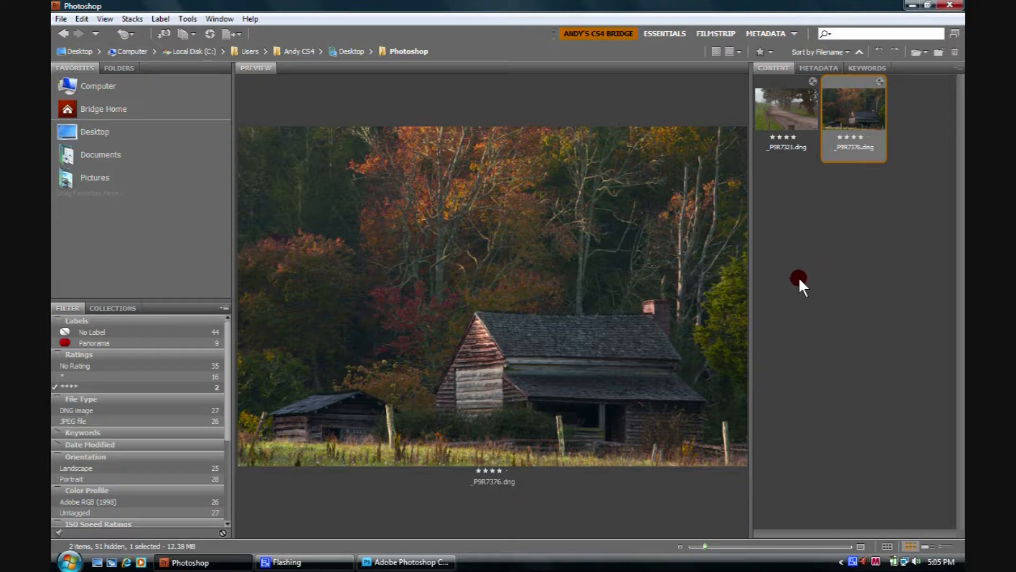
mouse_move(785, 121)
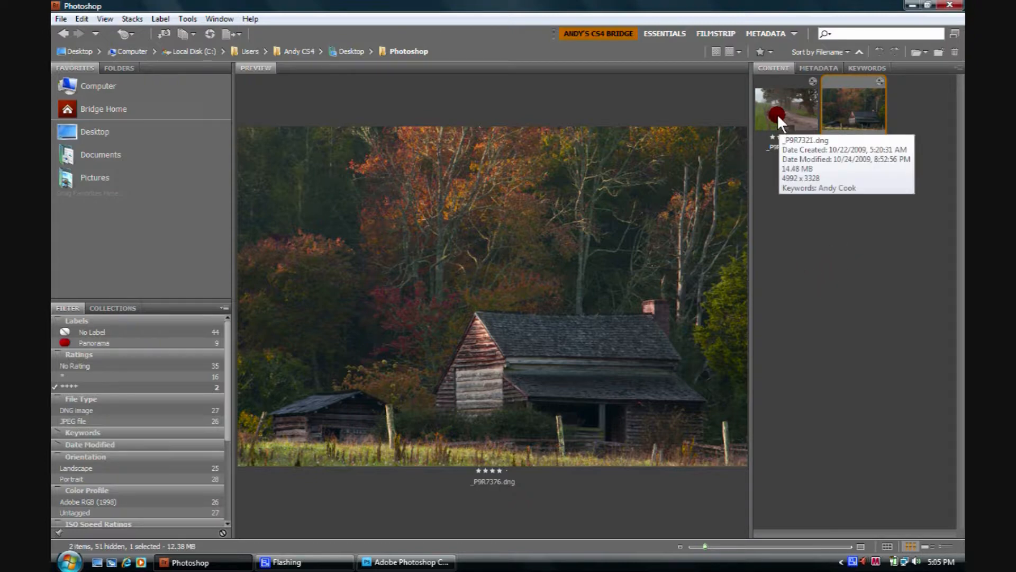
Select _P9R7321.dng among the four-star photos to preview the misty dirt road.
left_click(784, 106)
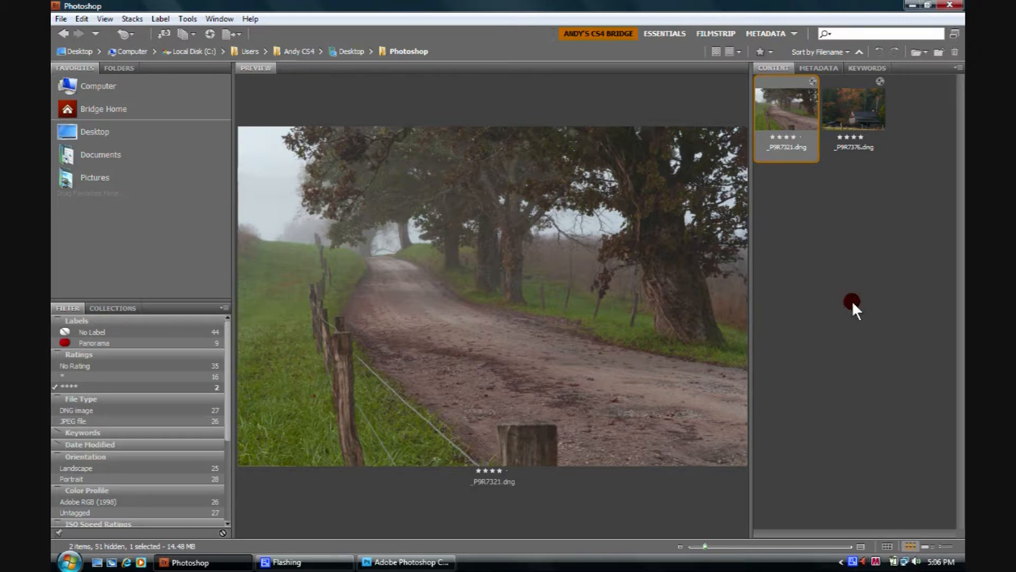
mouse_move(814, 84)
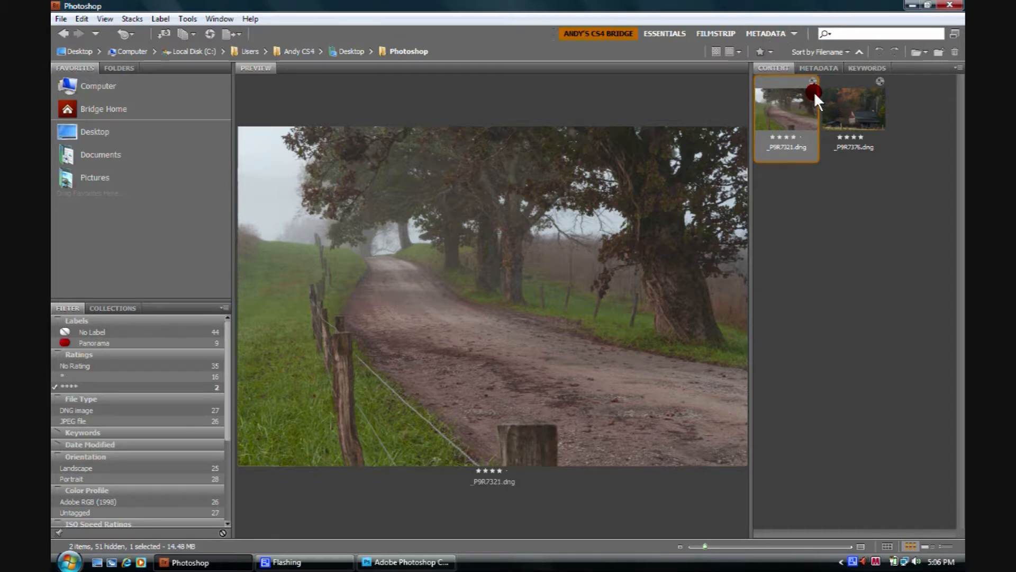
mouse_move(820, 101)
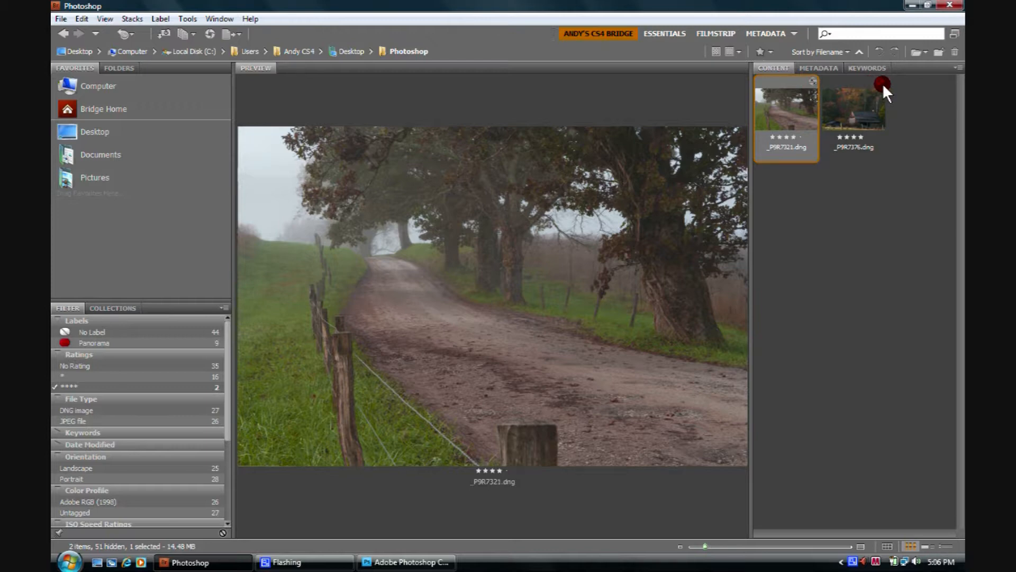
mouse_move(787, 122)
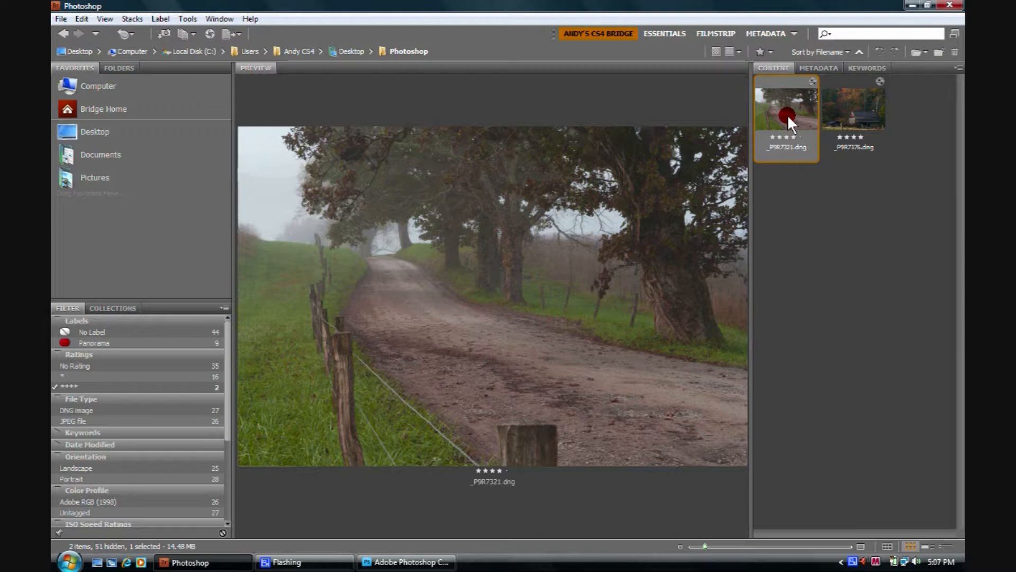
mouse_move(802, 152)
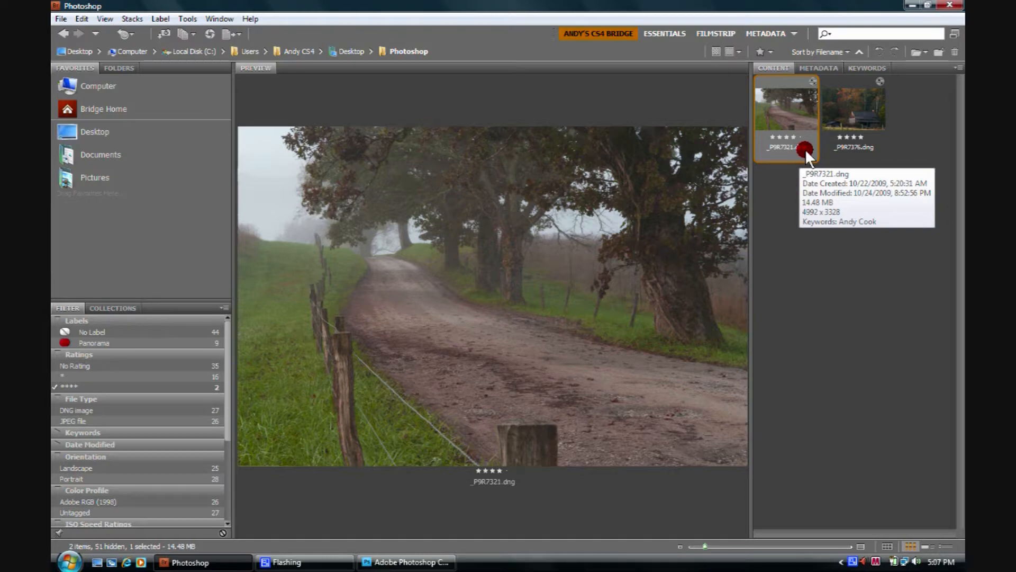
mouse_move(813, 158)
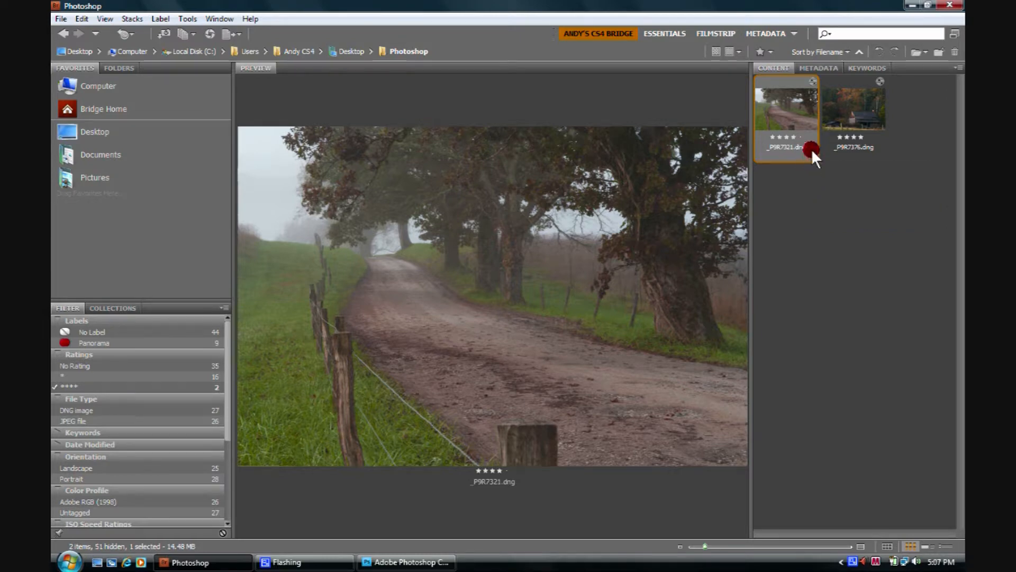
mouse_move(787, 156)
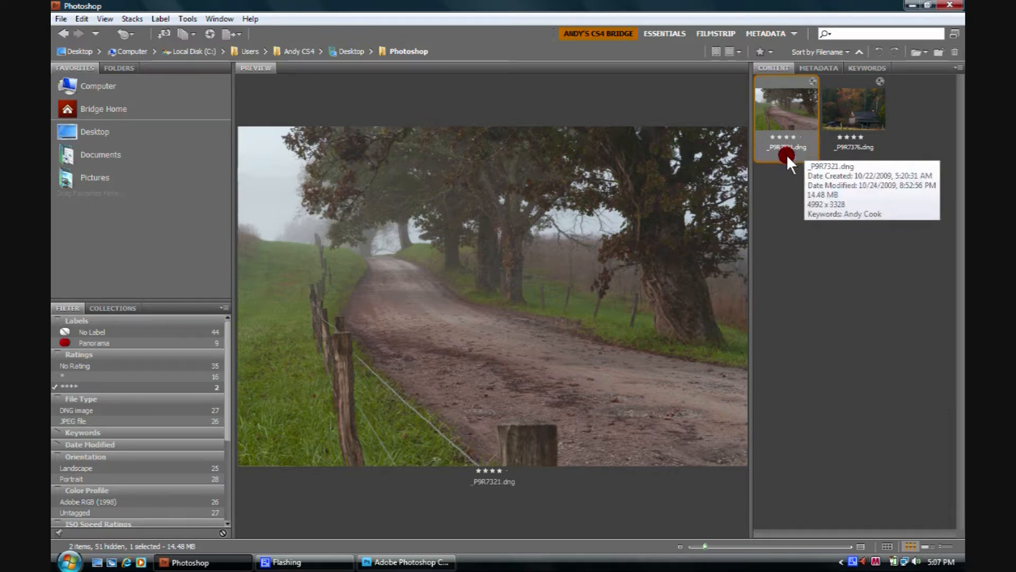
mouse_move(425, 357)
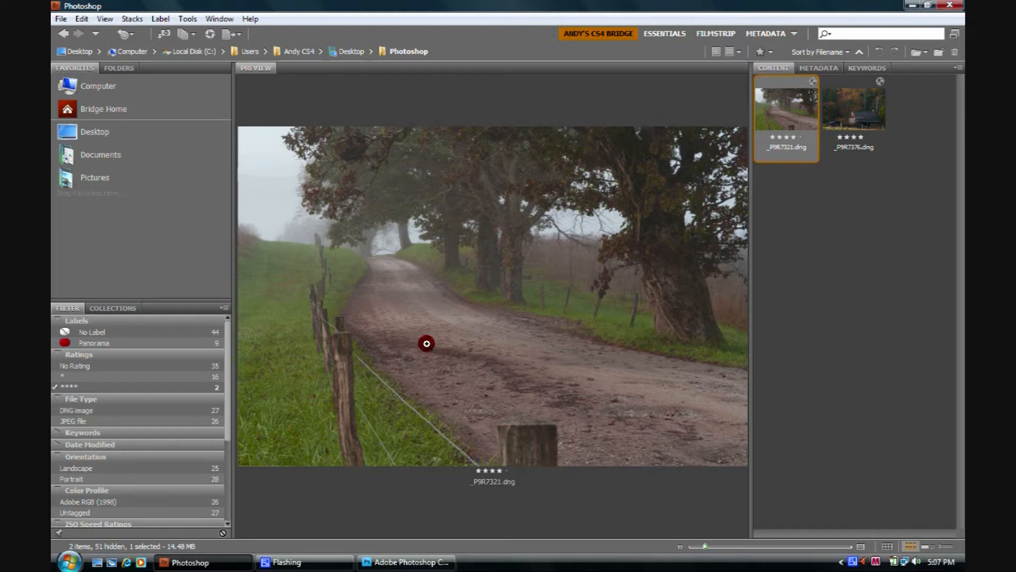
mouse_move(133, 396)
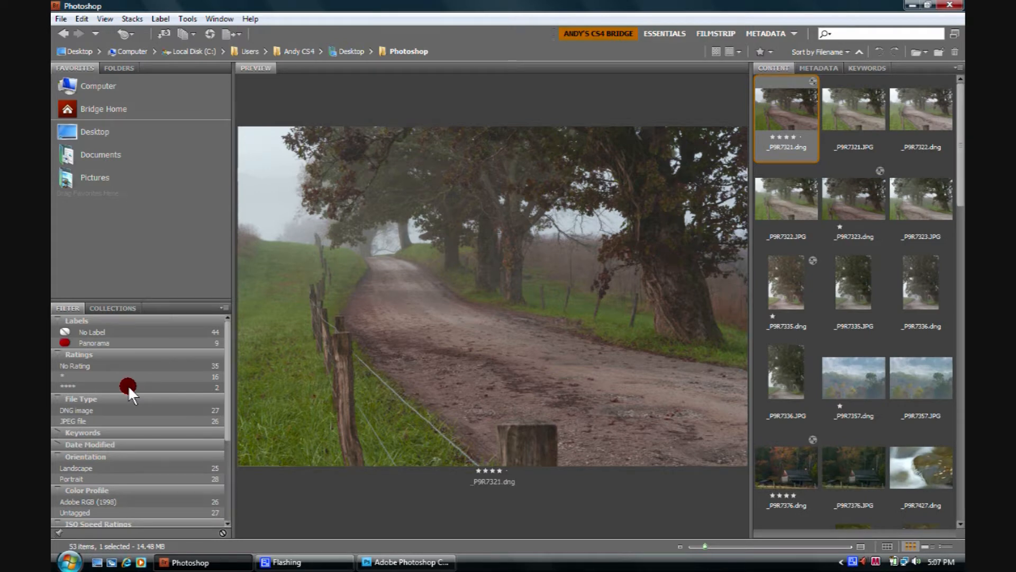
mouse_move(852, 359)
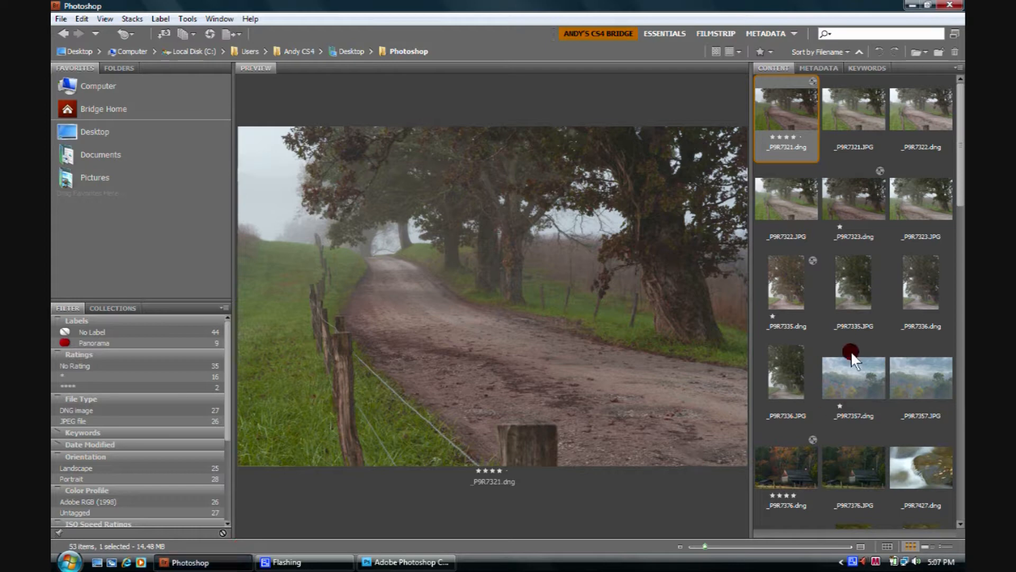
mouse_move(857, 113)
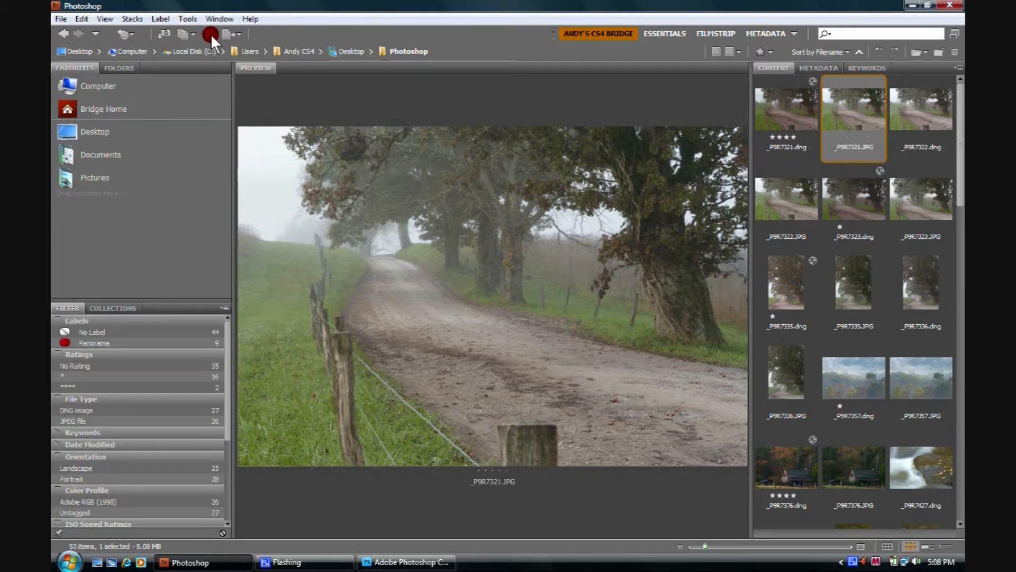
mouse_move(211, 35)
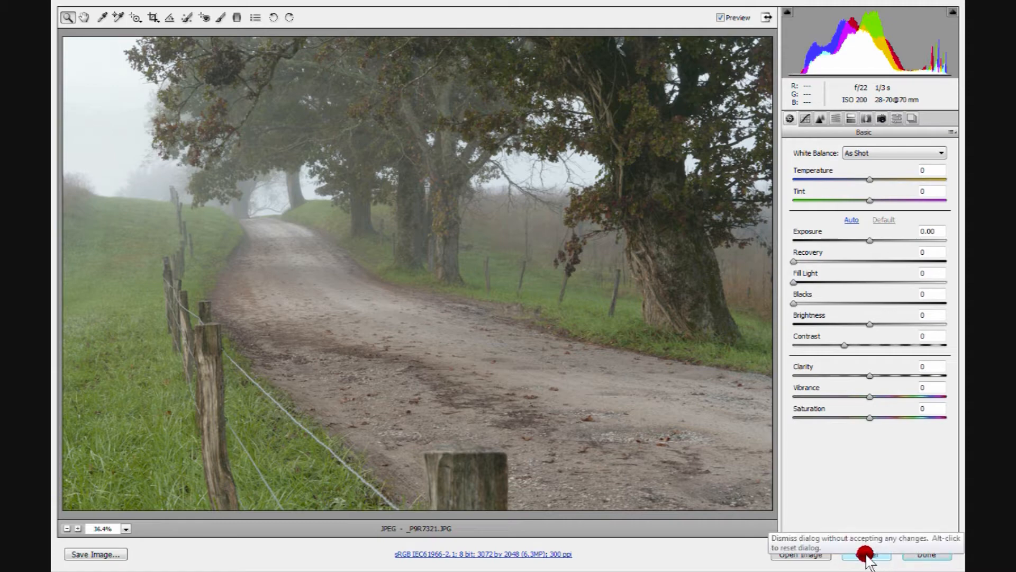
Cancel the Camera Raw dialog for _P9R7321.JPG without applying adjustments.
left_click(868, 568)
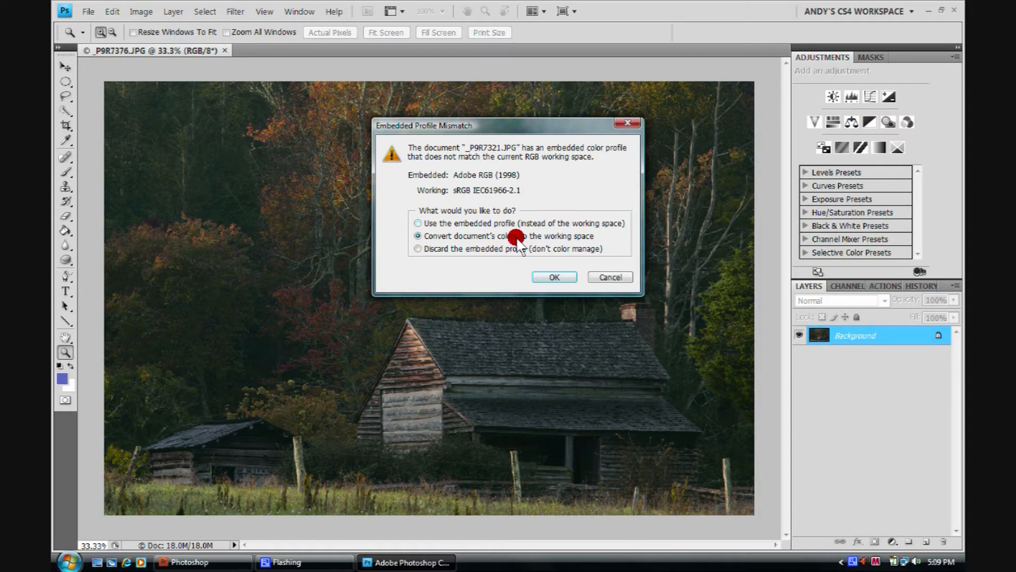
Convert _P9R7321.JPG to the working space and return to Bridge with it previewed.
left_click(555, 277)
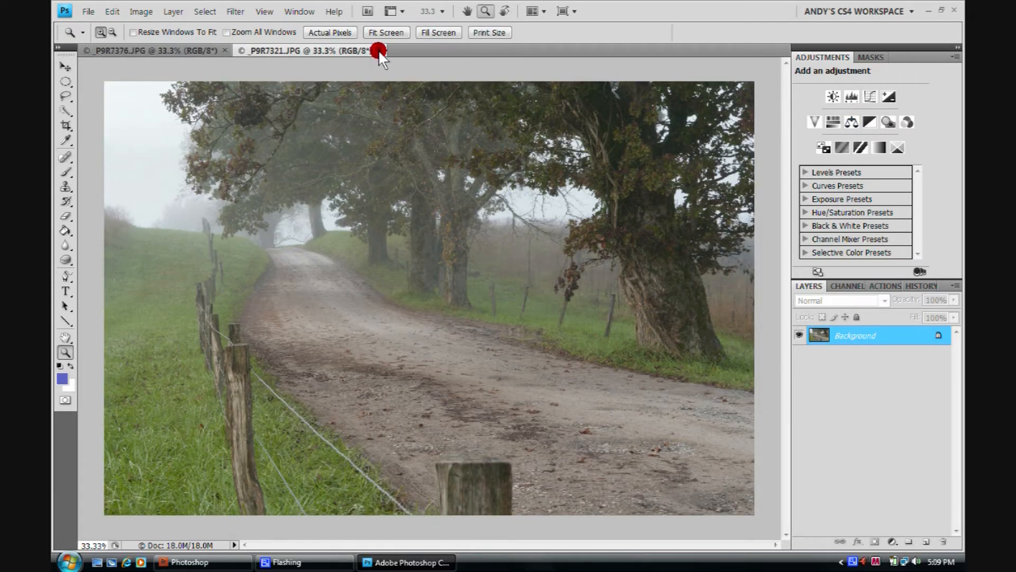
left_click(380, 52)
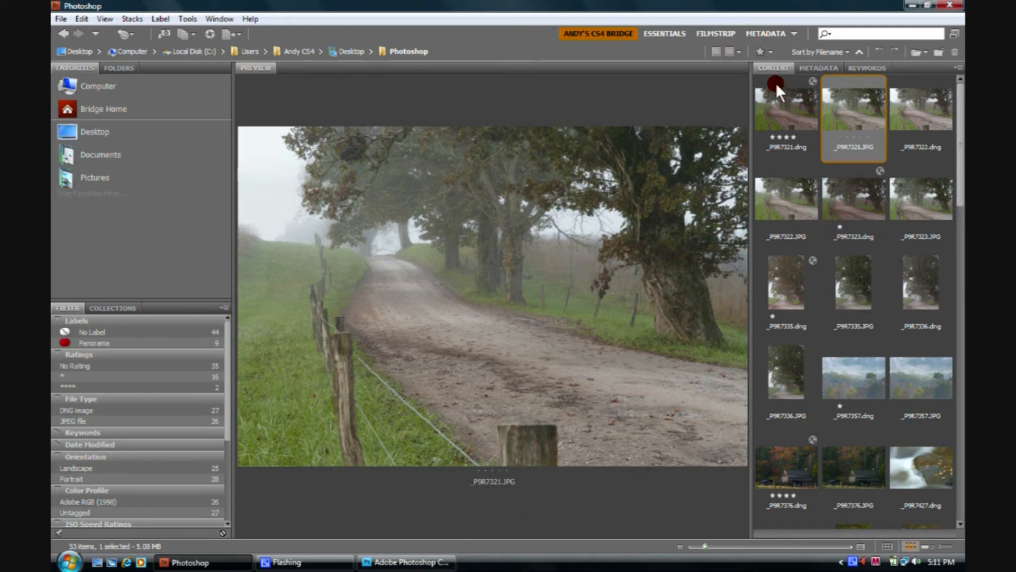
mouse_move(779, 103)
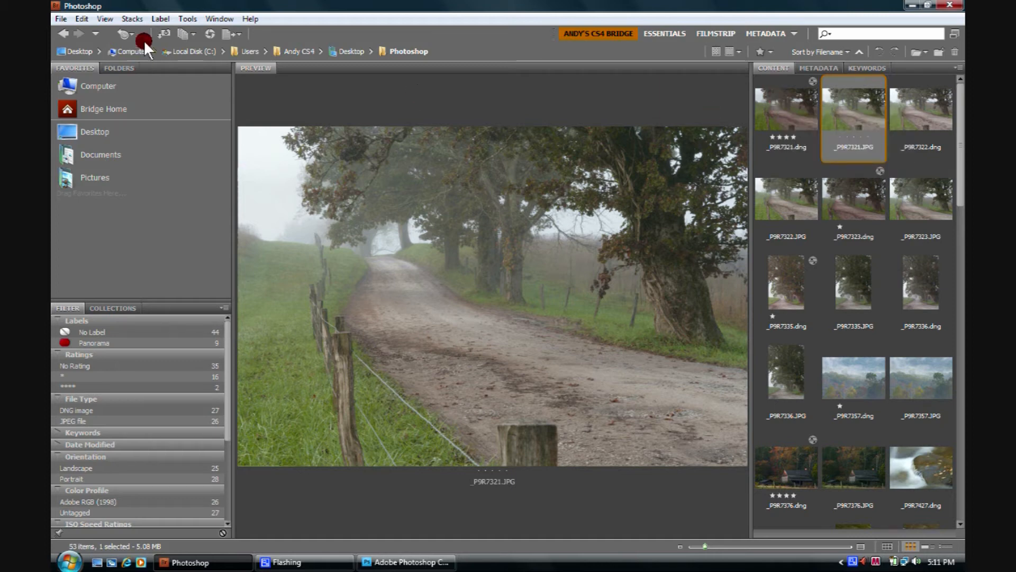
mouse_move(215, 35)
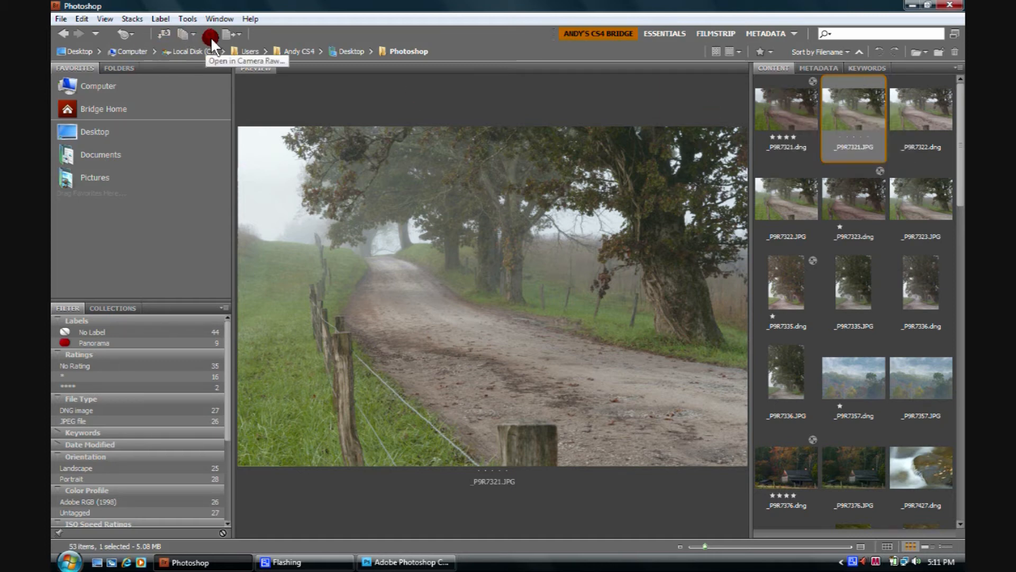
mouse_move(859, 113)
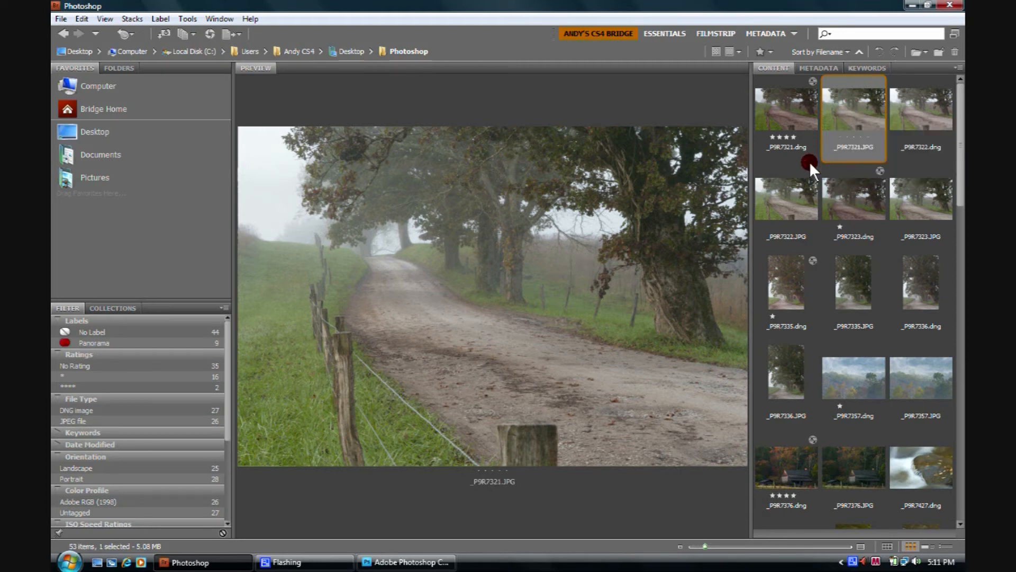
mouse_move(868, 158)
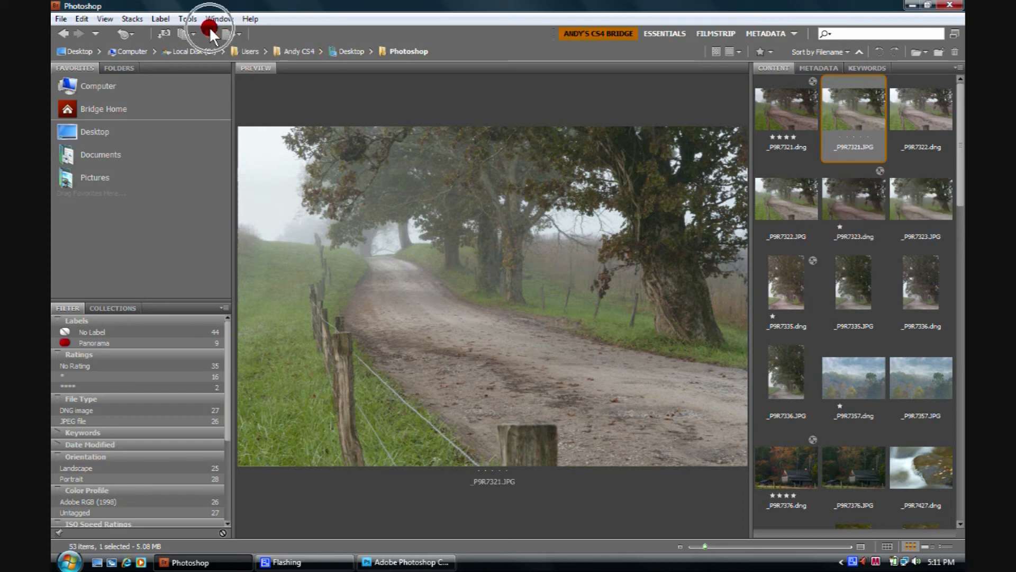
mouse_move(212, 35)
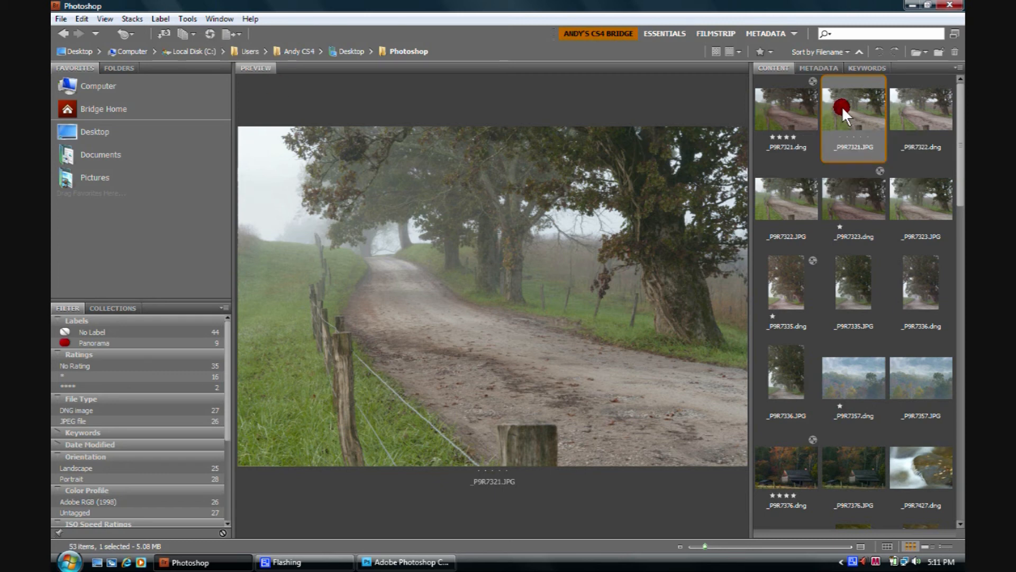
mouse_move(848, 115)
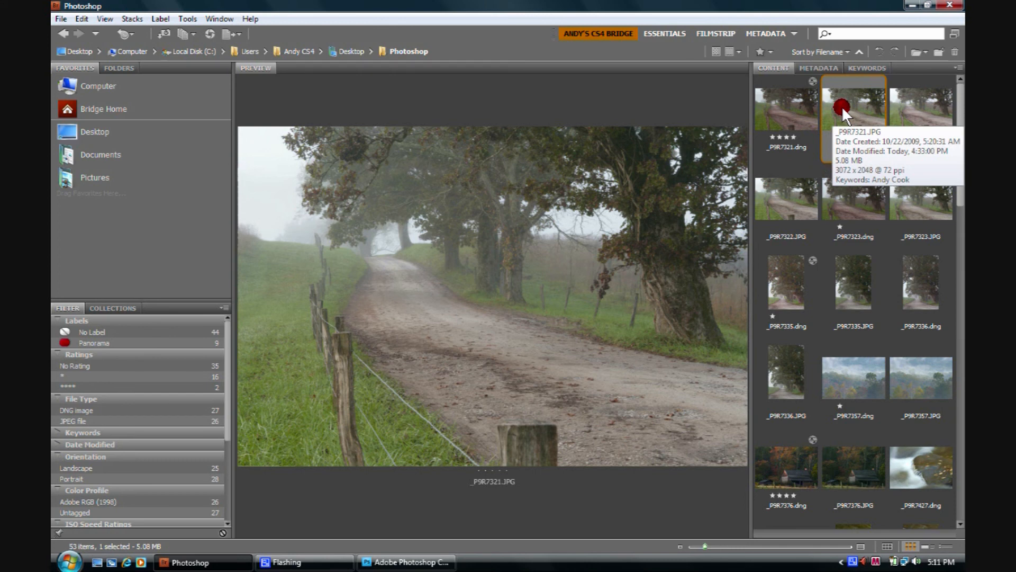